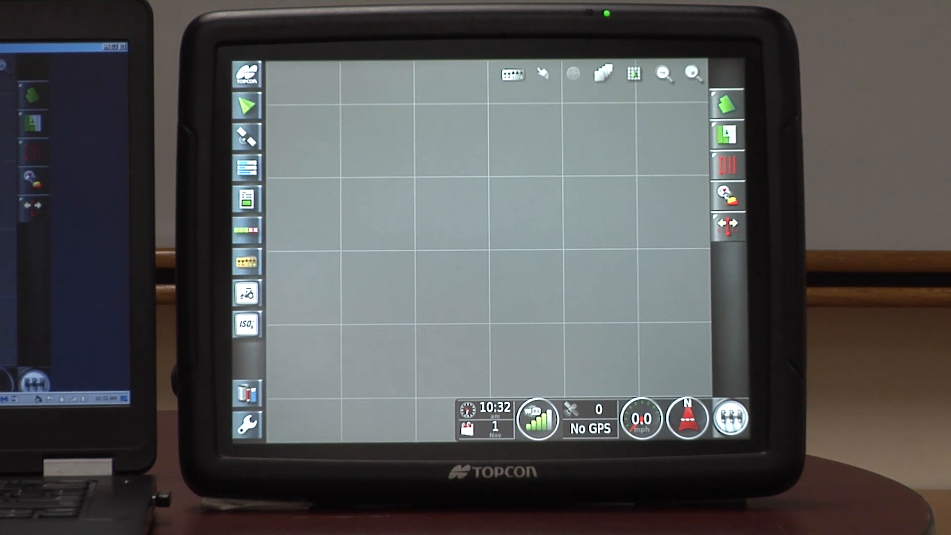
- Load the field boundary with RTK fix and open the ISO planter work screen mini-view
{"action": "left_click", "coordinate": [246, 392]}
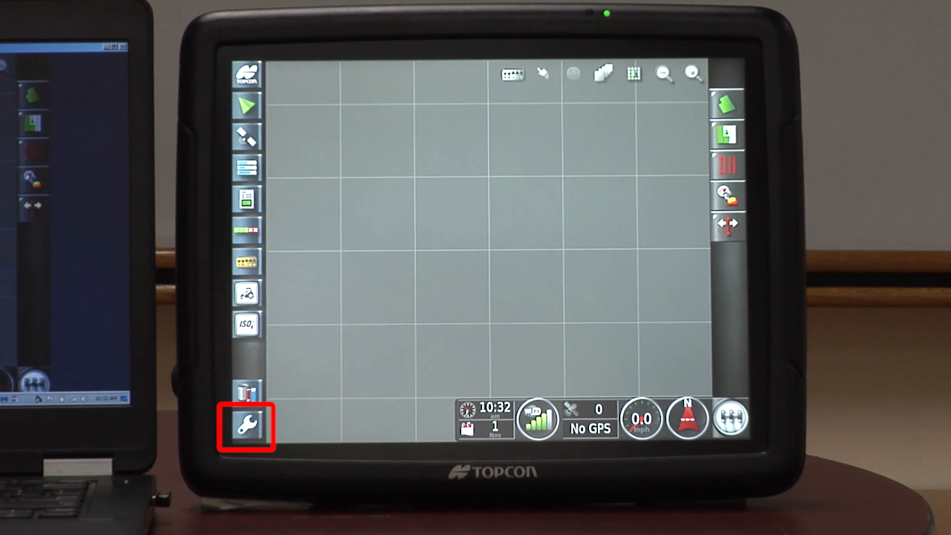
{"action": "left_click", "coordinate": [246, 425]}
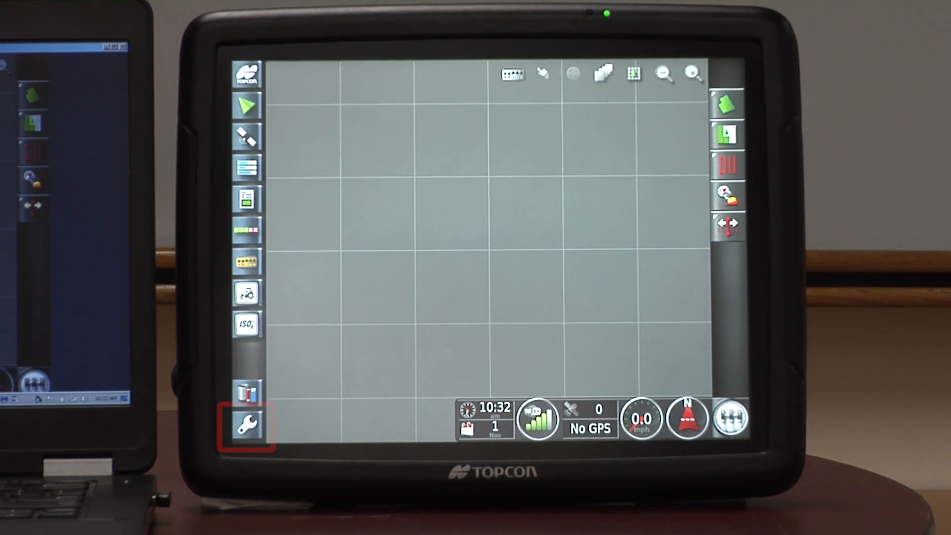
{"action": "left_click", "coordinate": [246, 424]}
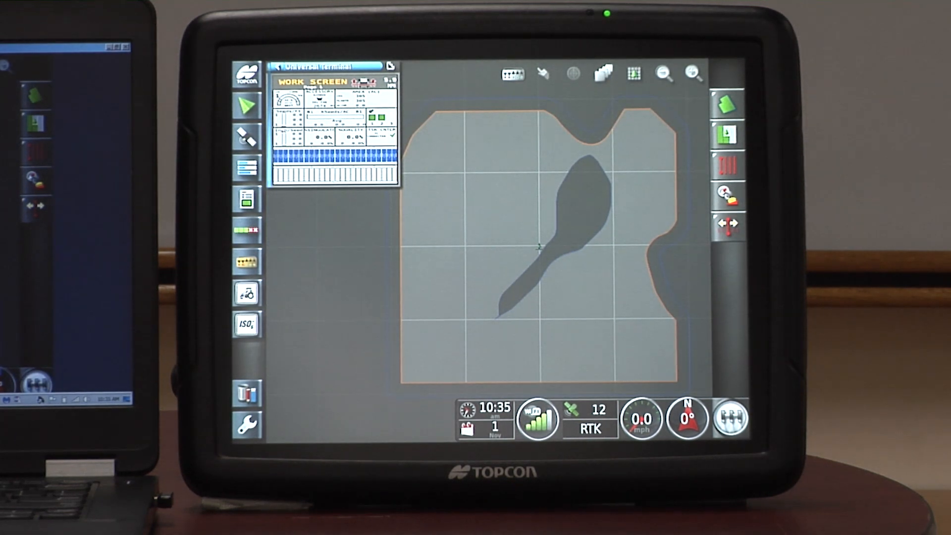
- Open the auto section control panel with Boom Control, Boundary Limit headland and ASC ON
{"action": "left_click", "coordinate": [246, 245]}
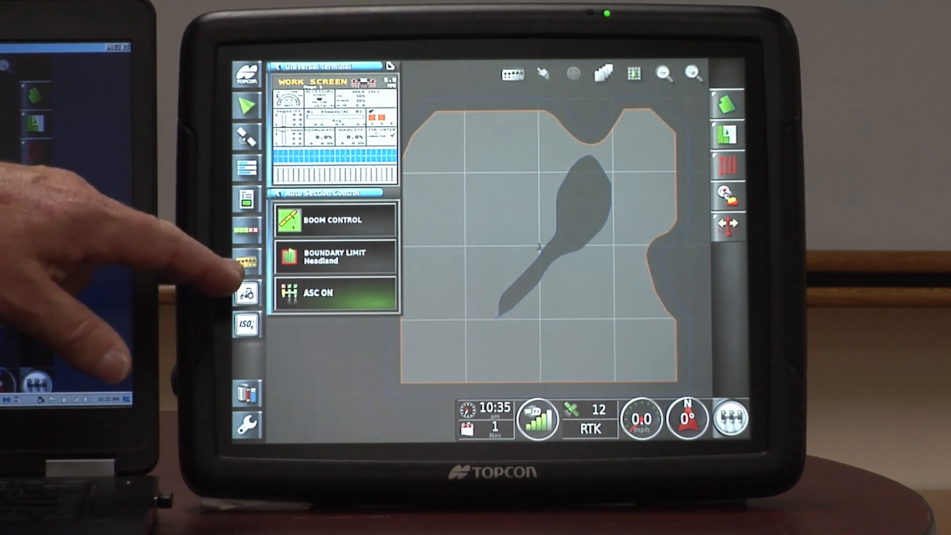
{"action": "left_click", "coordinate": [246, 262]}
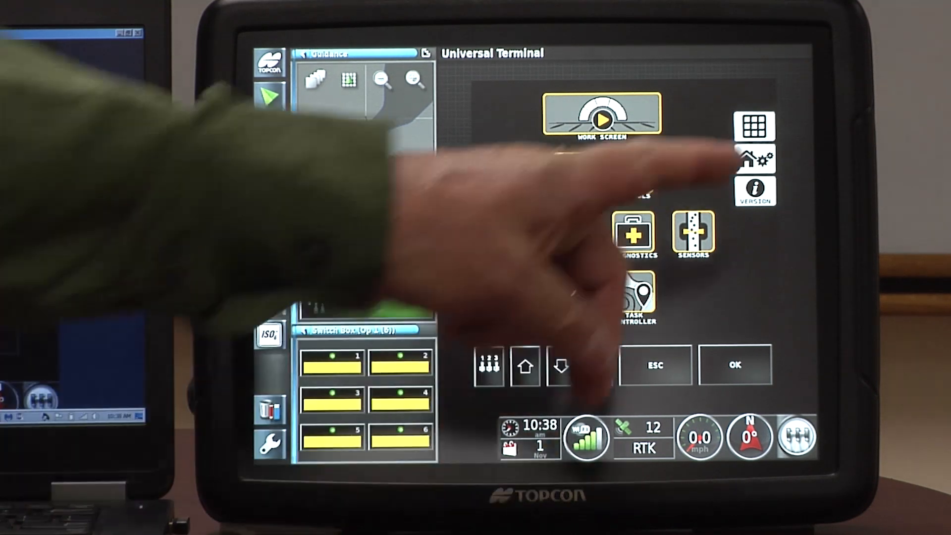
- Switch the side panel to the Auto Section Control mini-view beside the ISO planter menu
{"action": "left_click", "coordinate": [754, 124]}
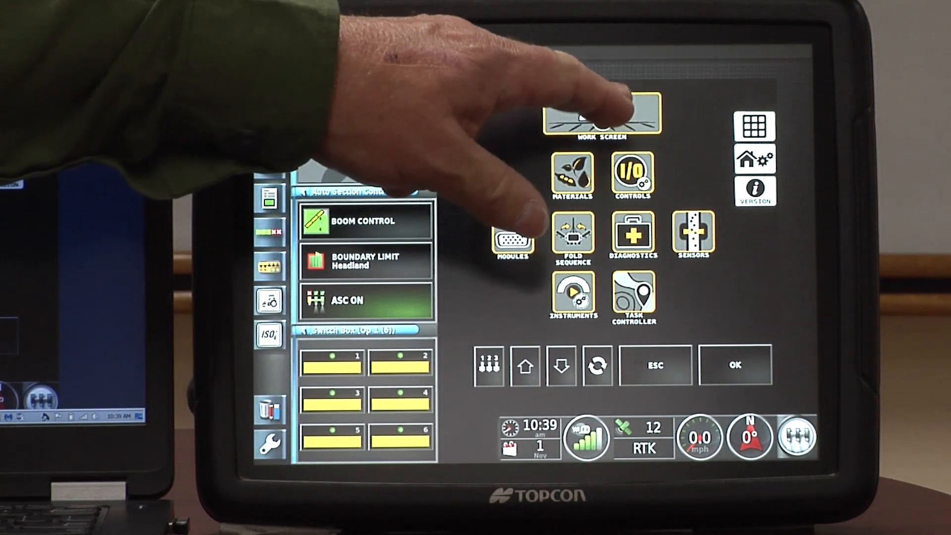
- Open the planter WORK SCREEN and press START to begin planting
{"action": "left_click", "coordinate": [599, 115]}
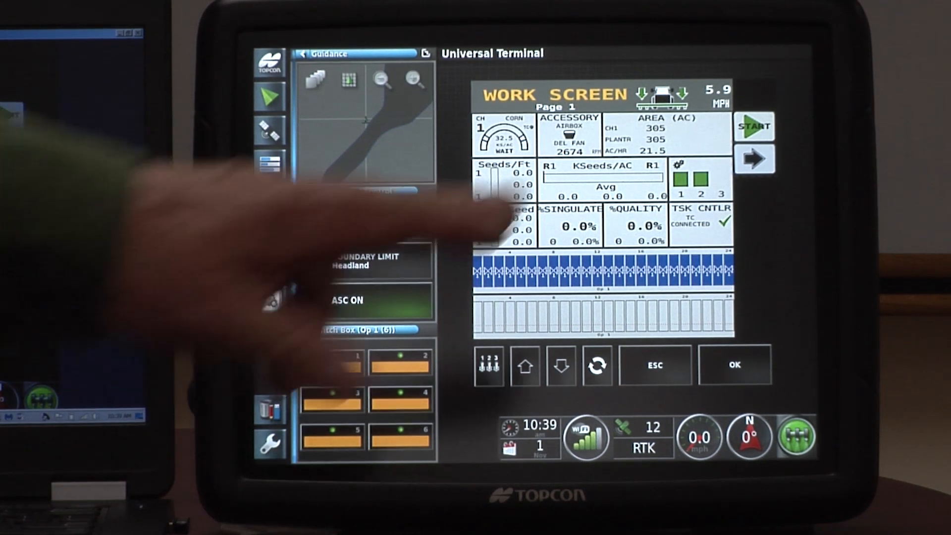
{"action": "left_click", "coordinate": [753, 125]}
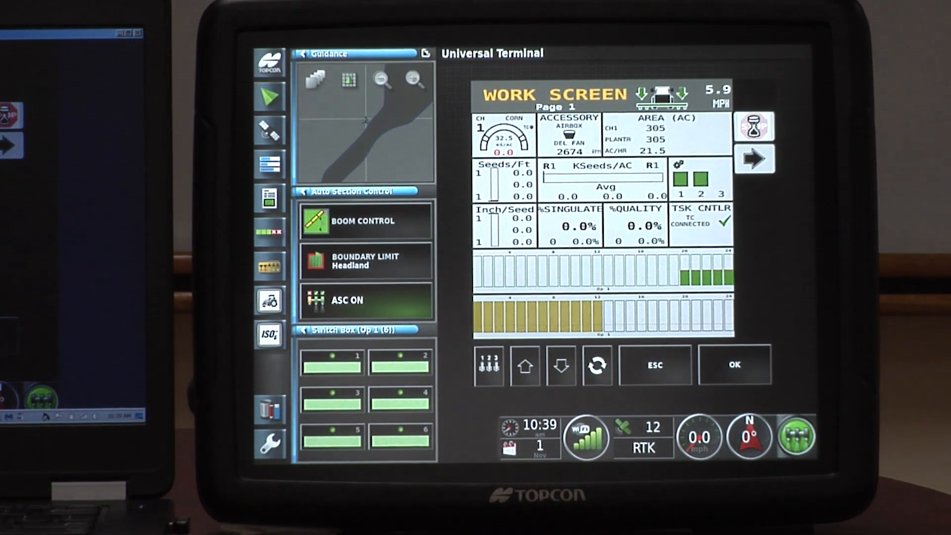